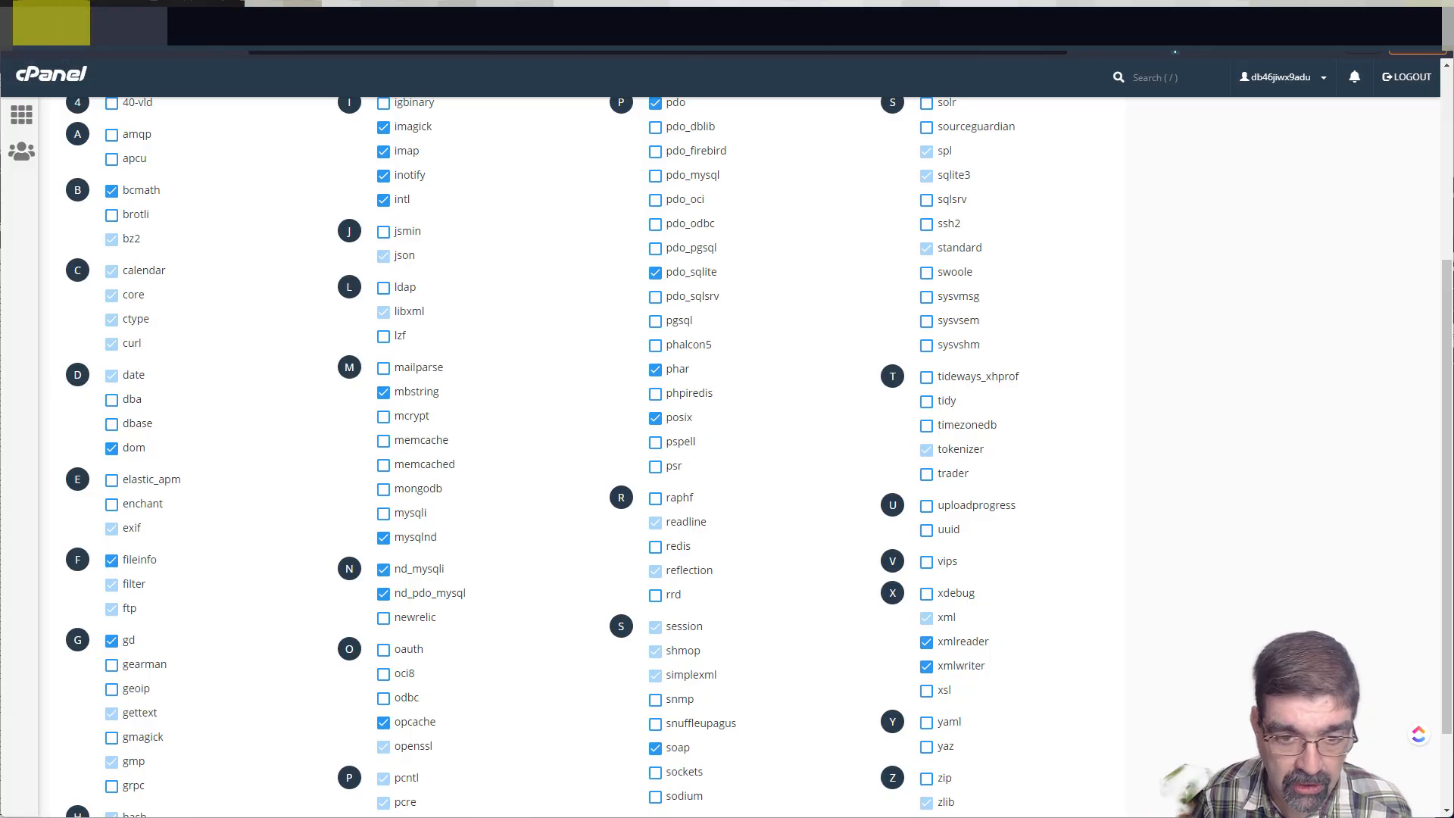
mouse_move(72, 72)
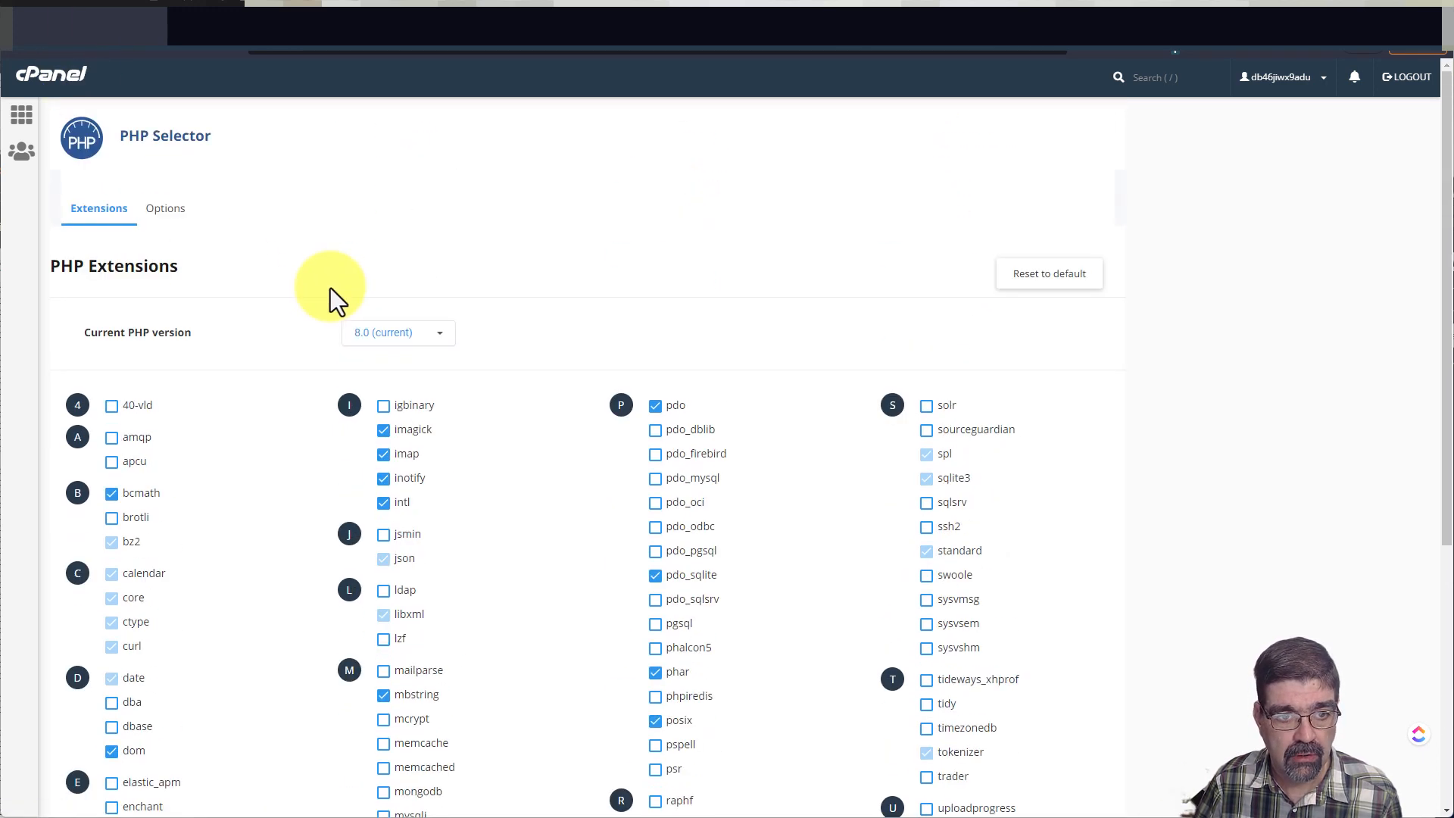
Try enabling mysqli in the PHP 8.0 extension list, then untick mysqlnd when it reverts.
scroll("down", 3)
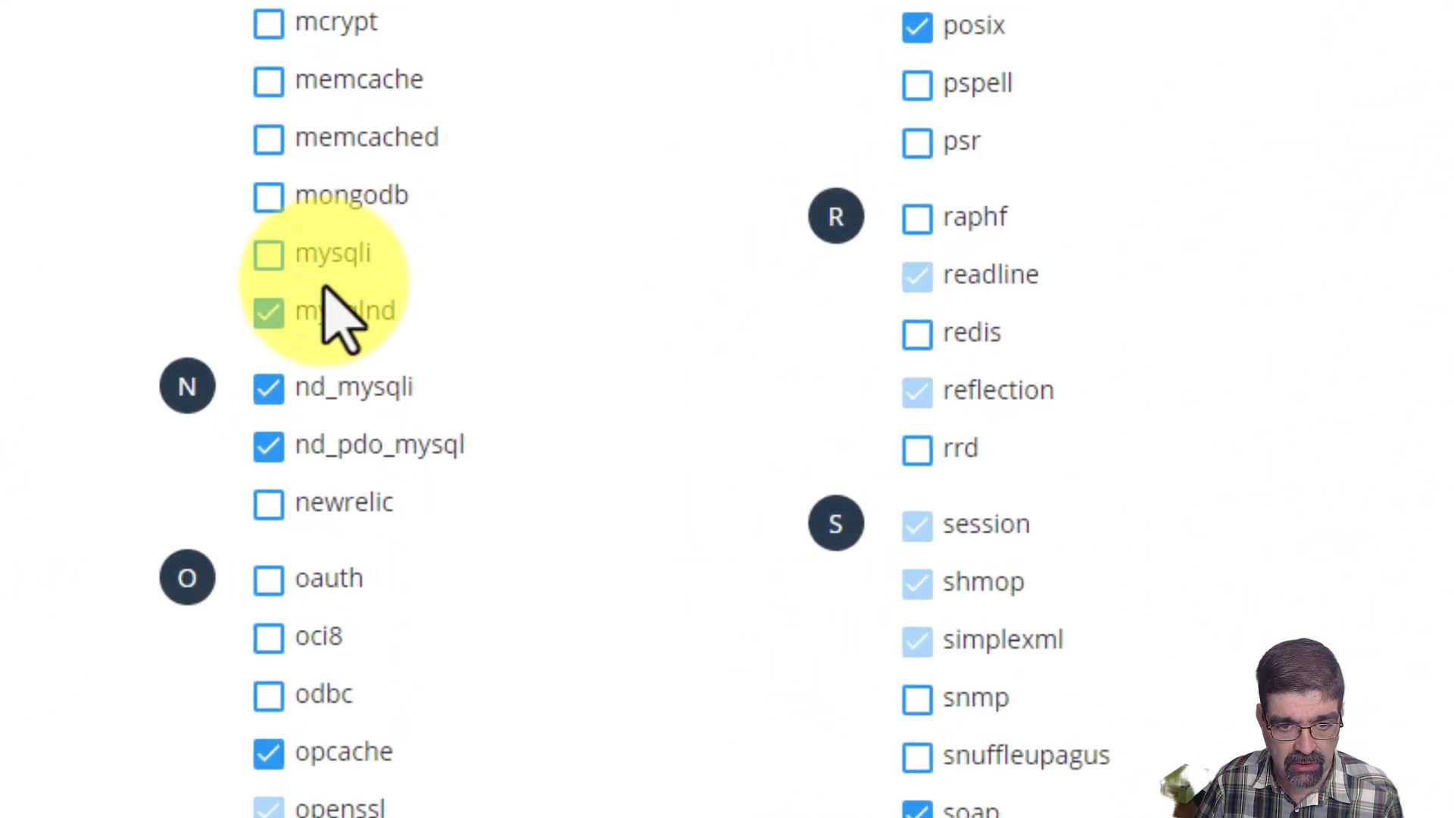
mouse_move(272, 257)
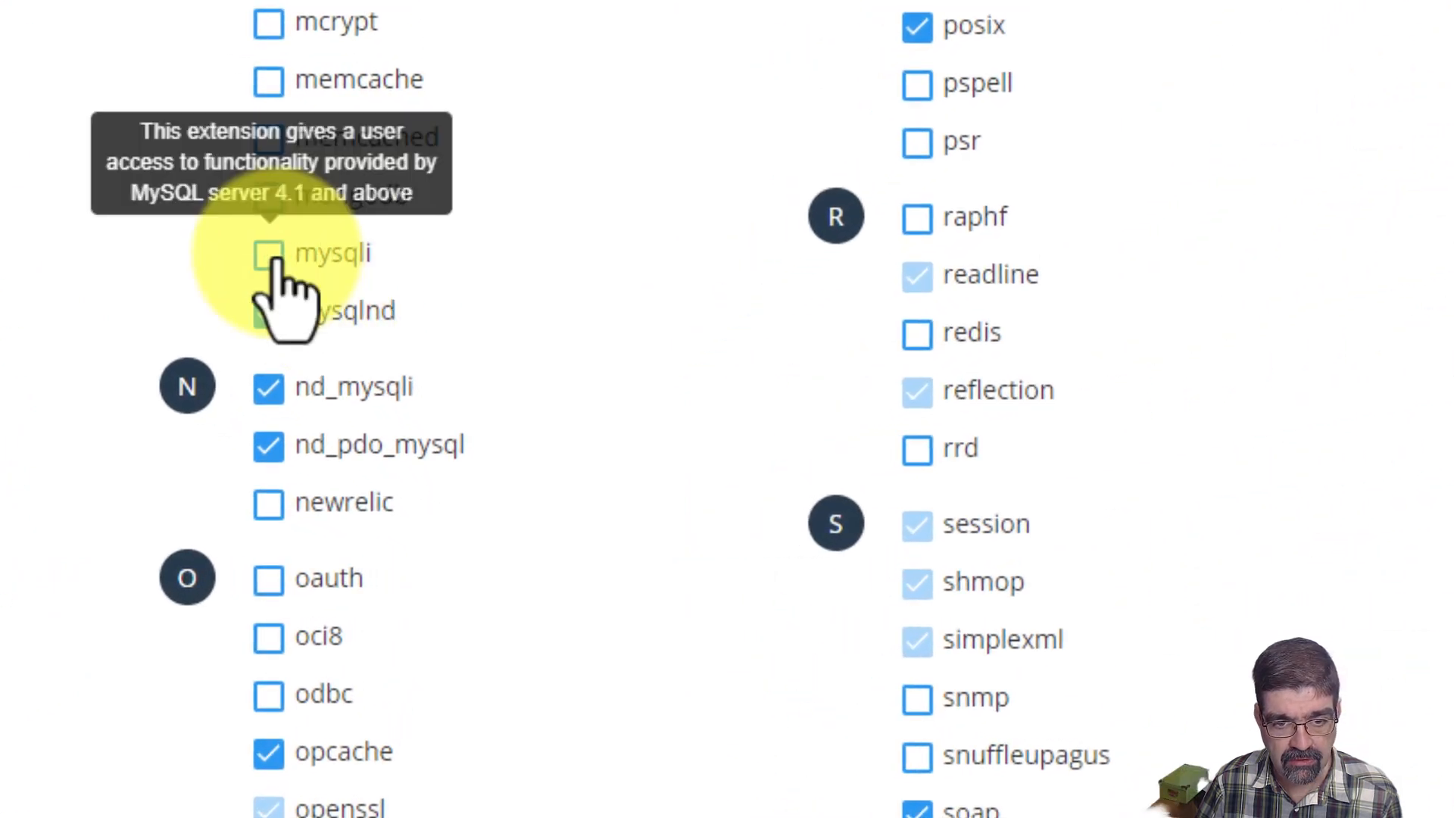
left_click(267, 254)
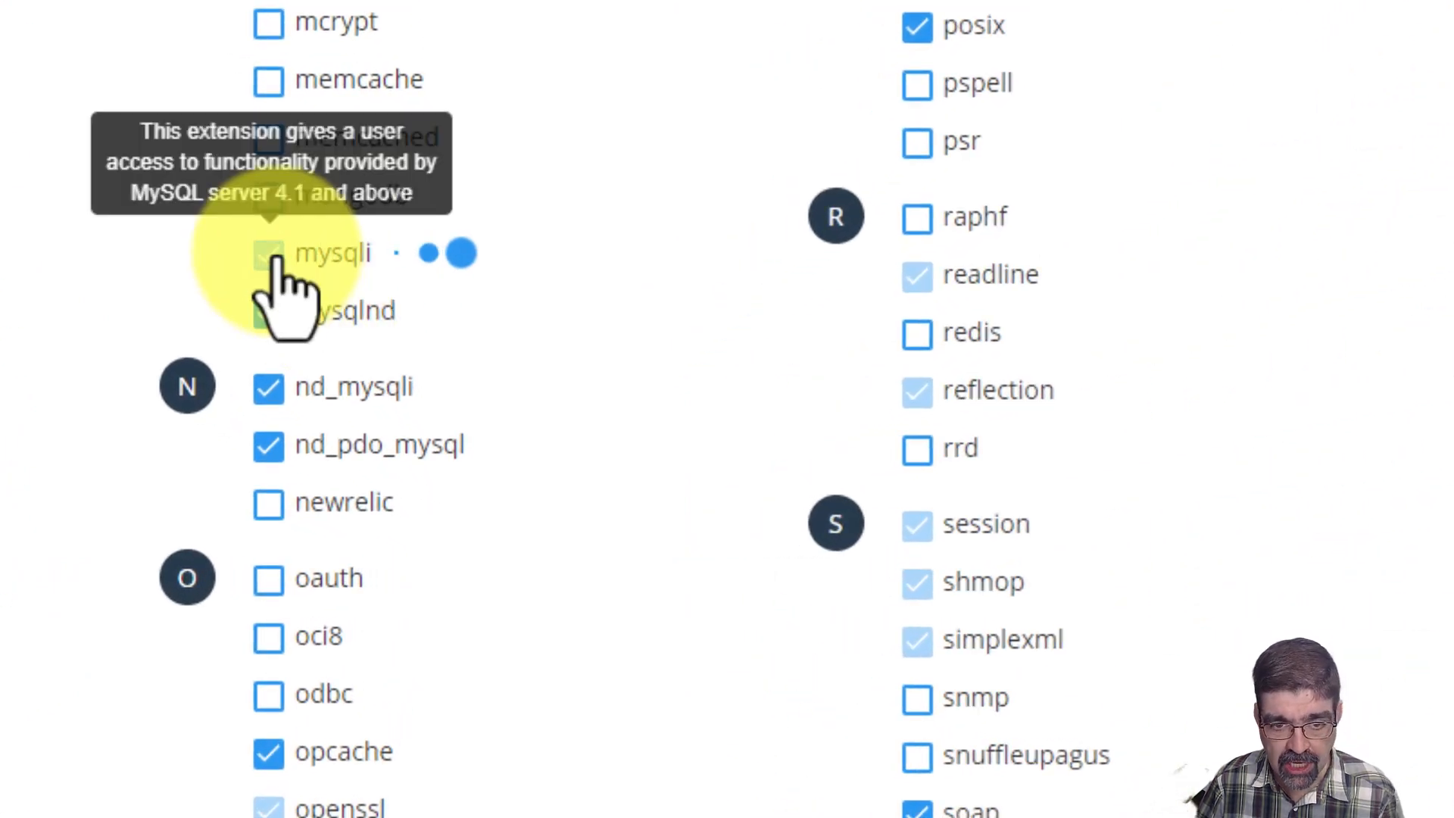
scroll("down", 3)
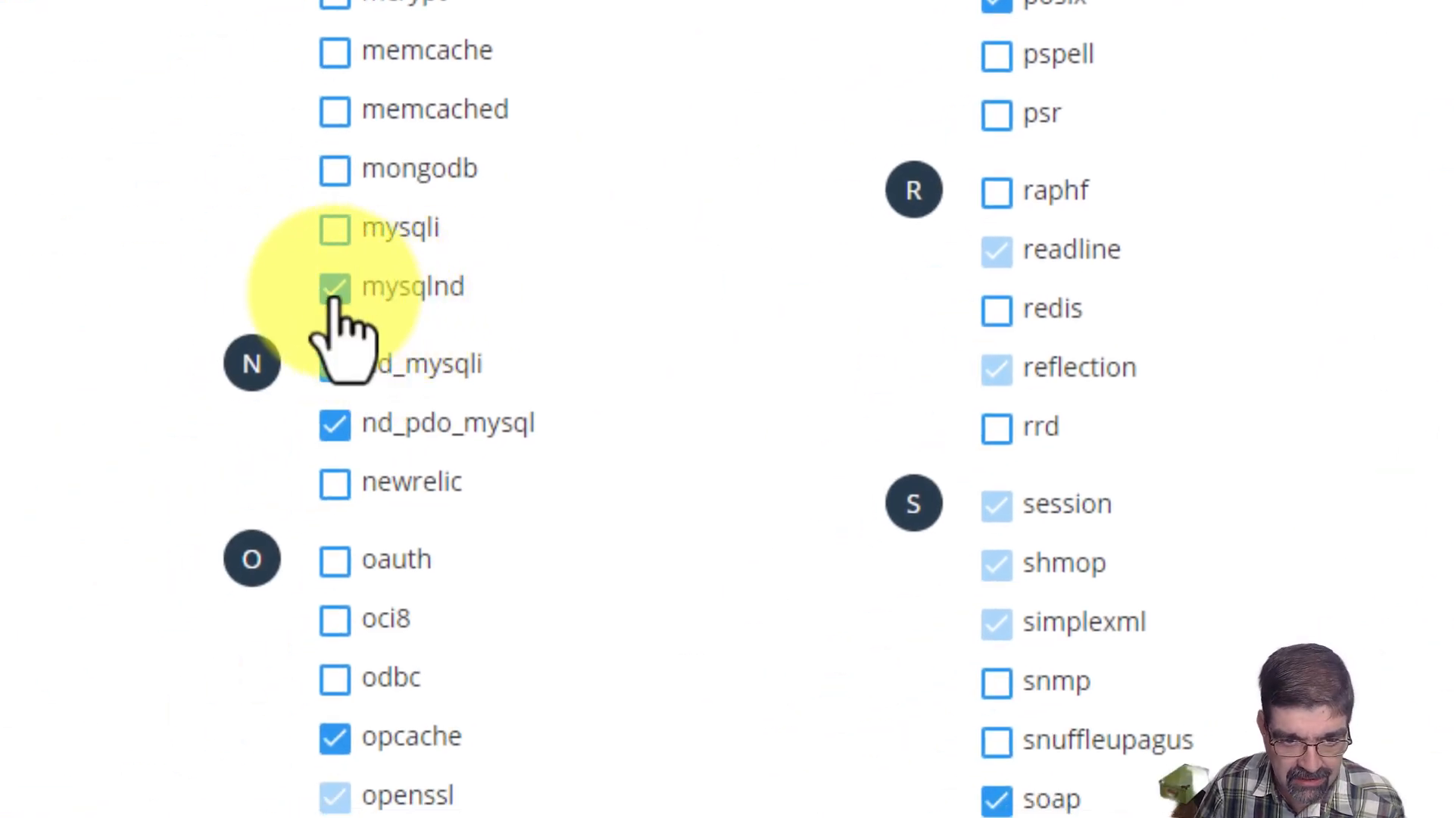
left_click(334, 287)
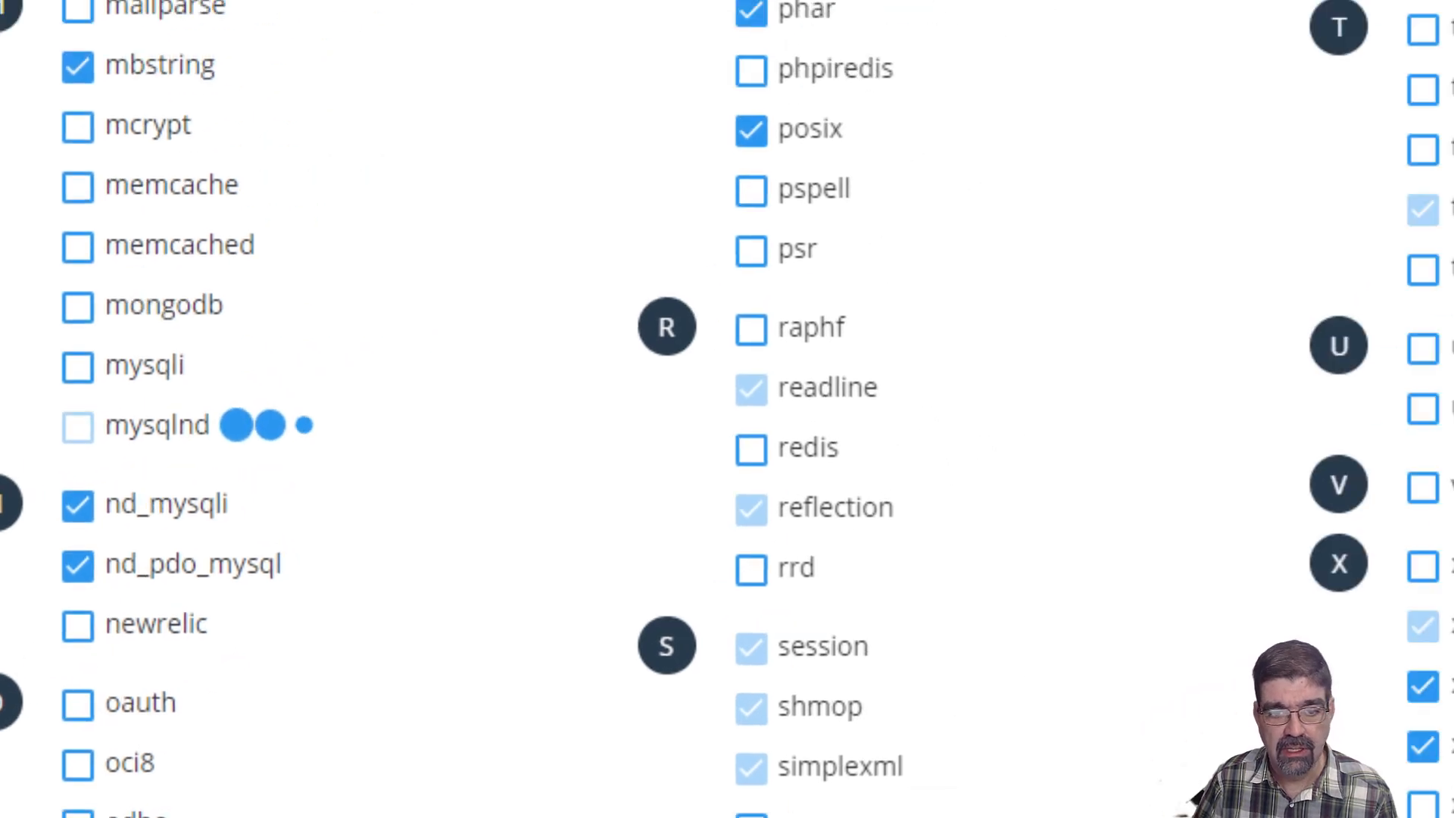
Untick the nd_mysqli and nd_pdo_mysql extensions, retrying nd_pdo_mysql once.
left_click(74, 424)
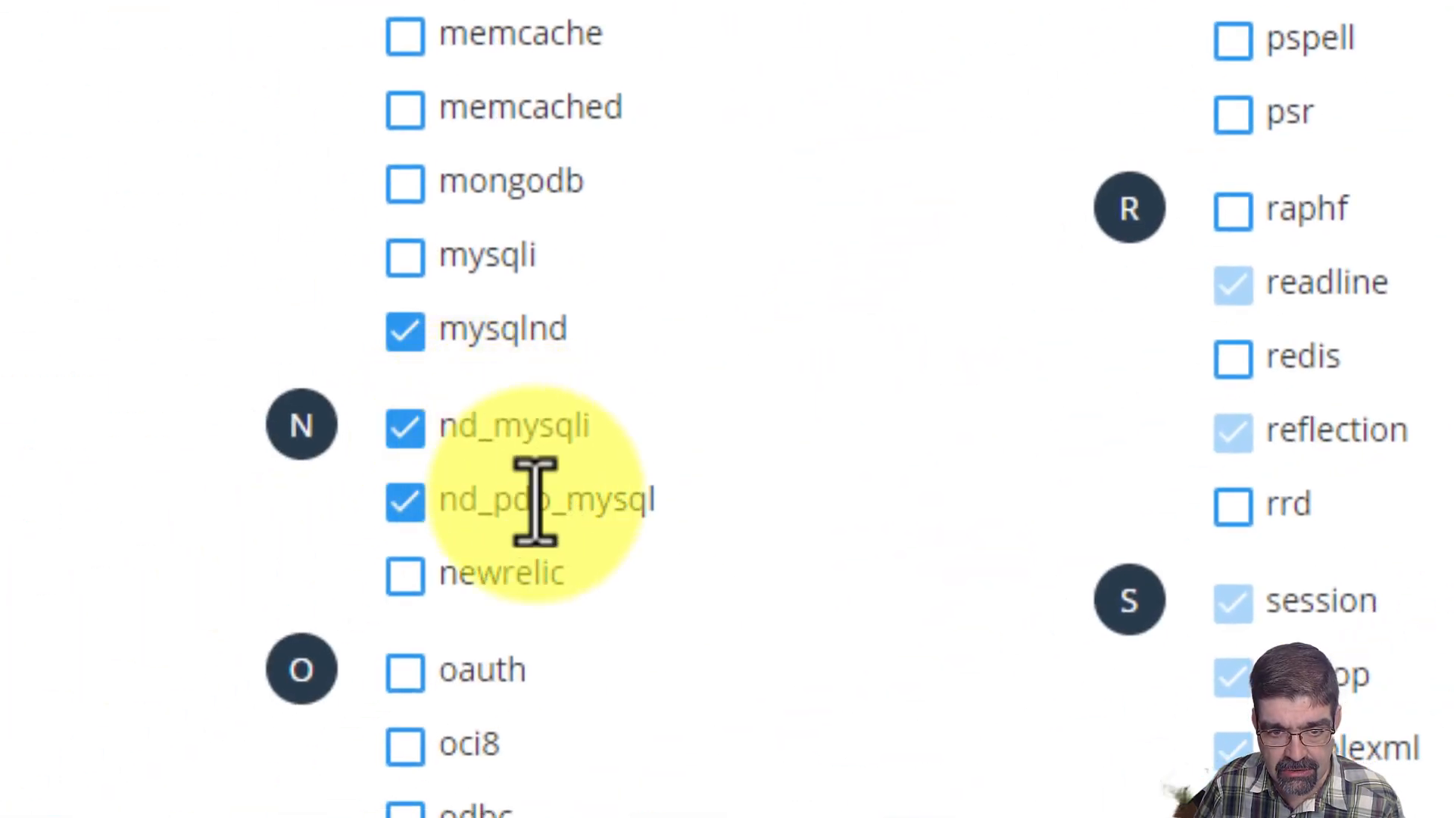
left_click(405, 430)
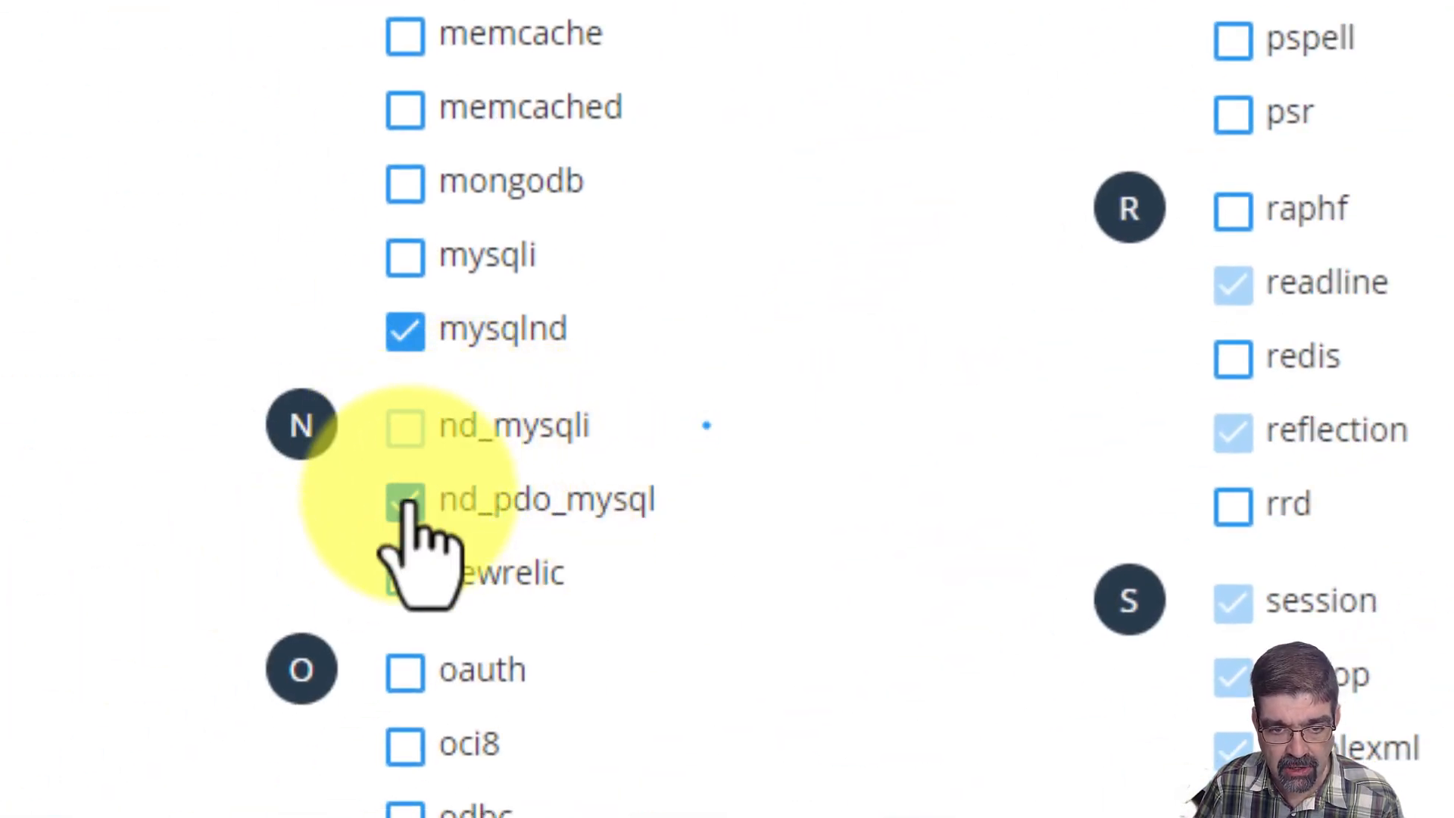
left_click(405, 504)
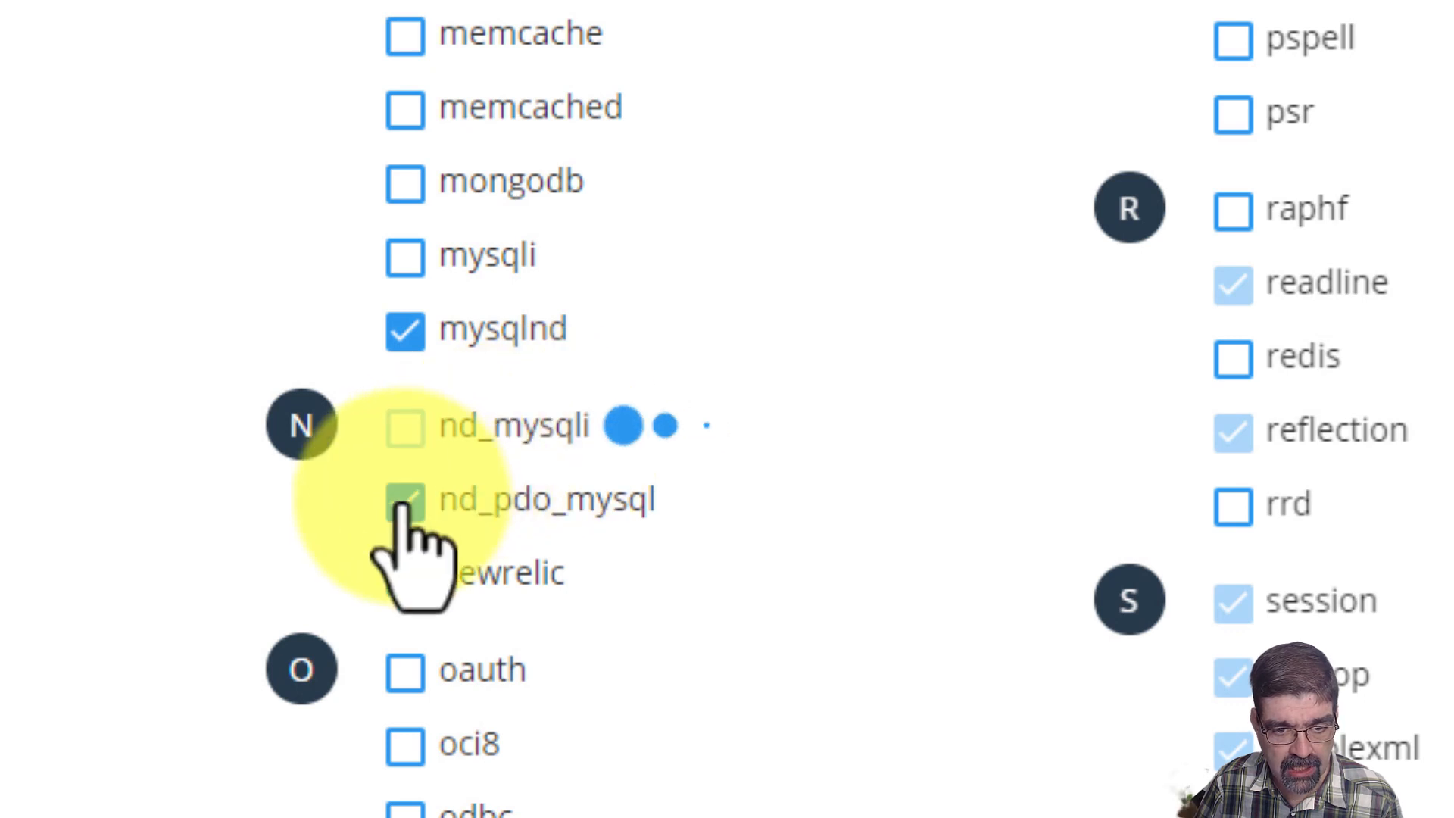
left_click(403, 503)
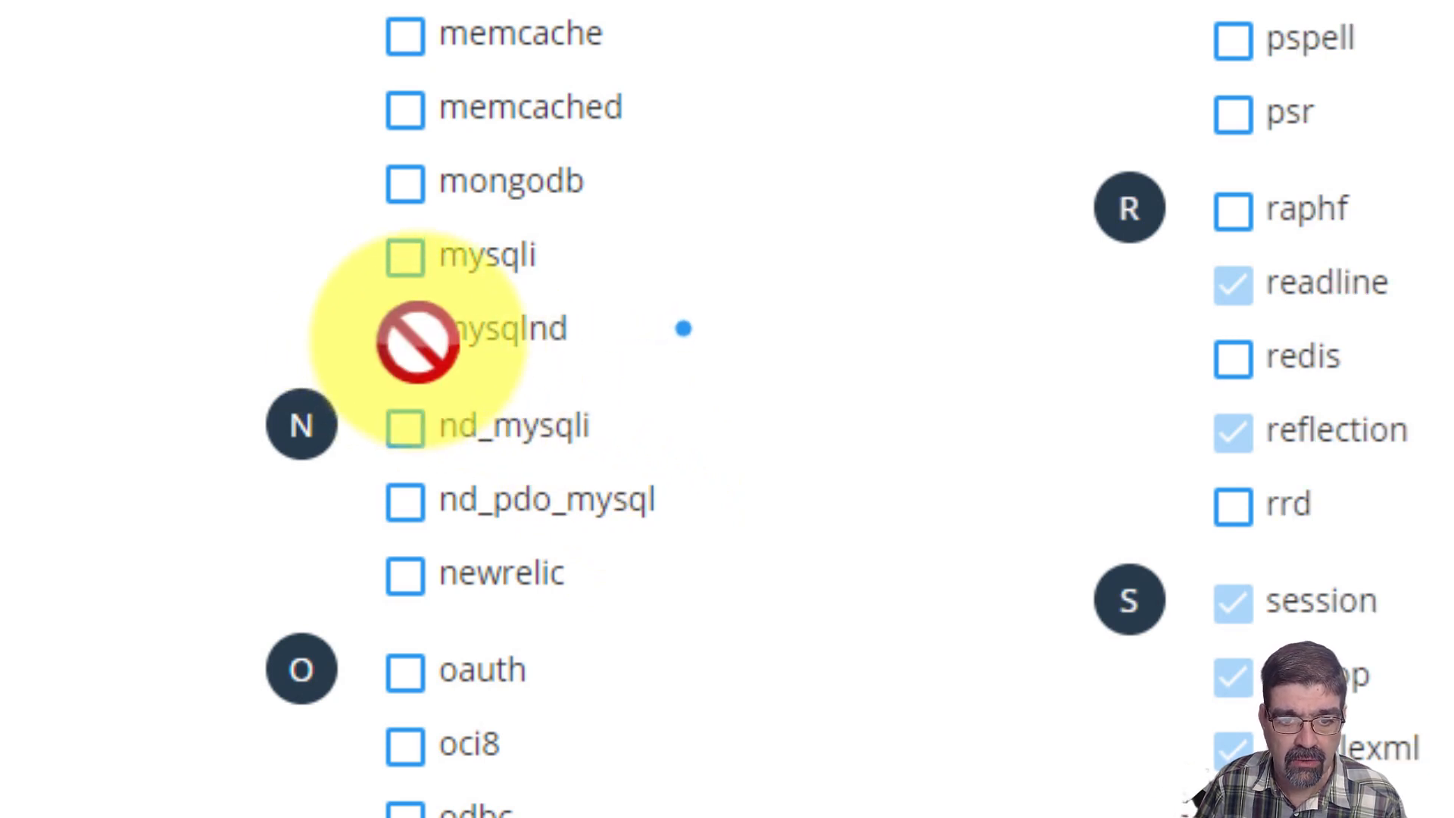
mouse_move(410, 262)
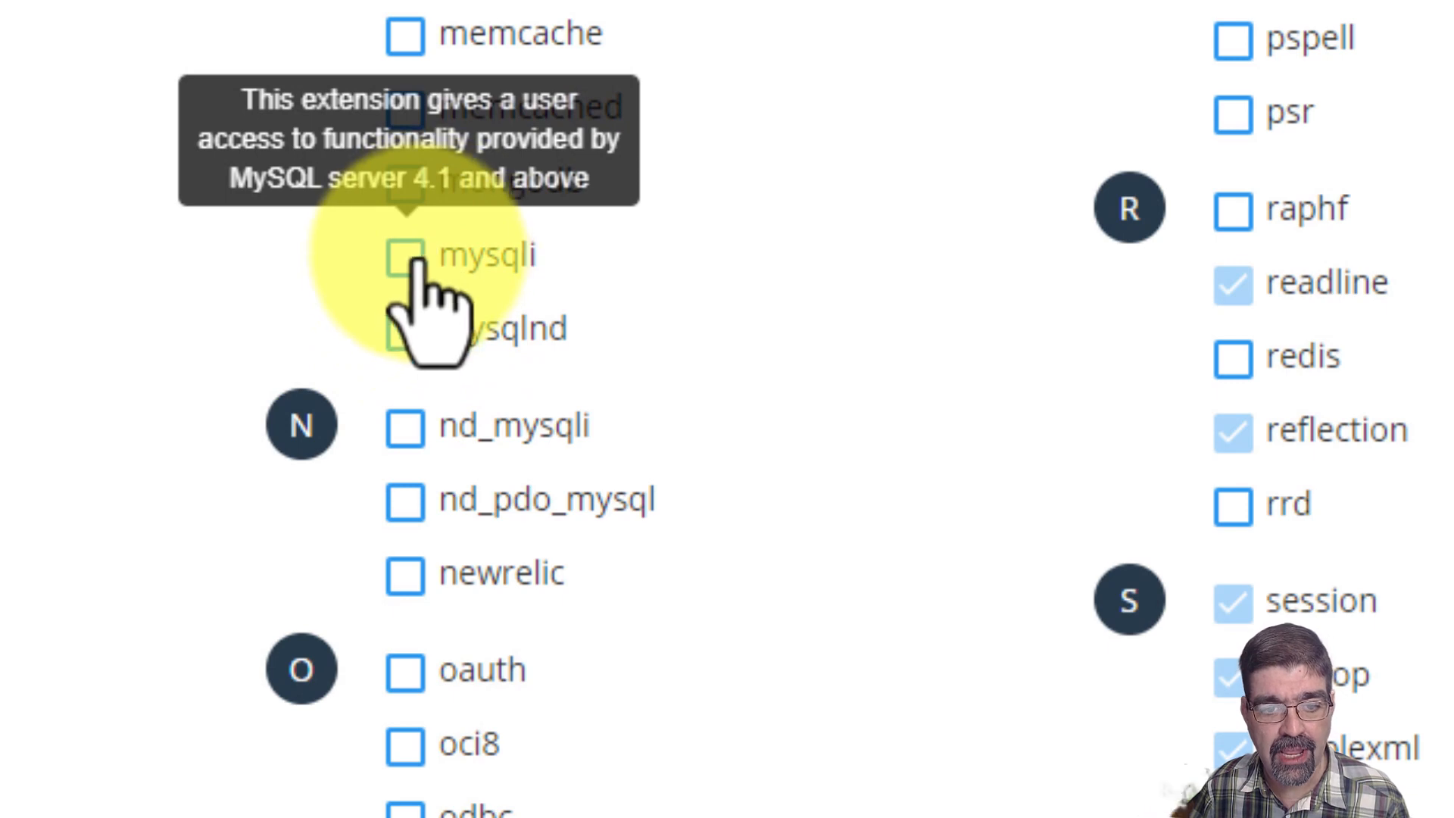
Tick the mysqli extension now that mysqlnd is disabled.
left_click(407, 263)
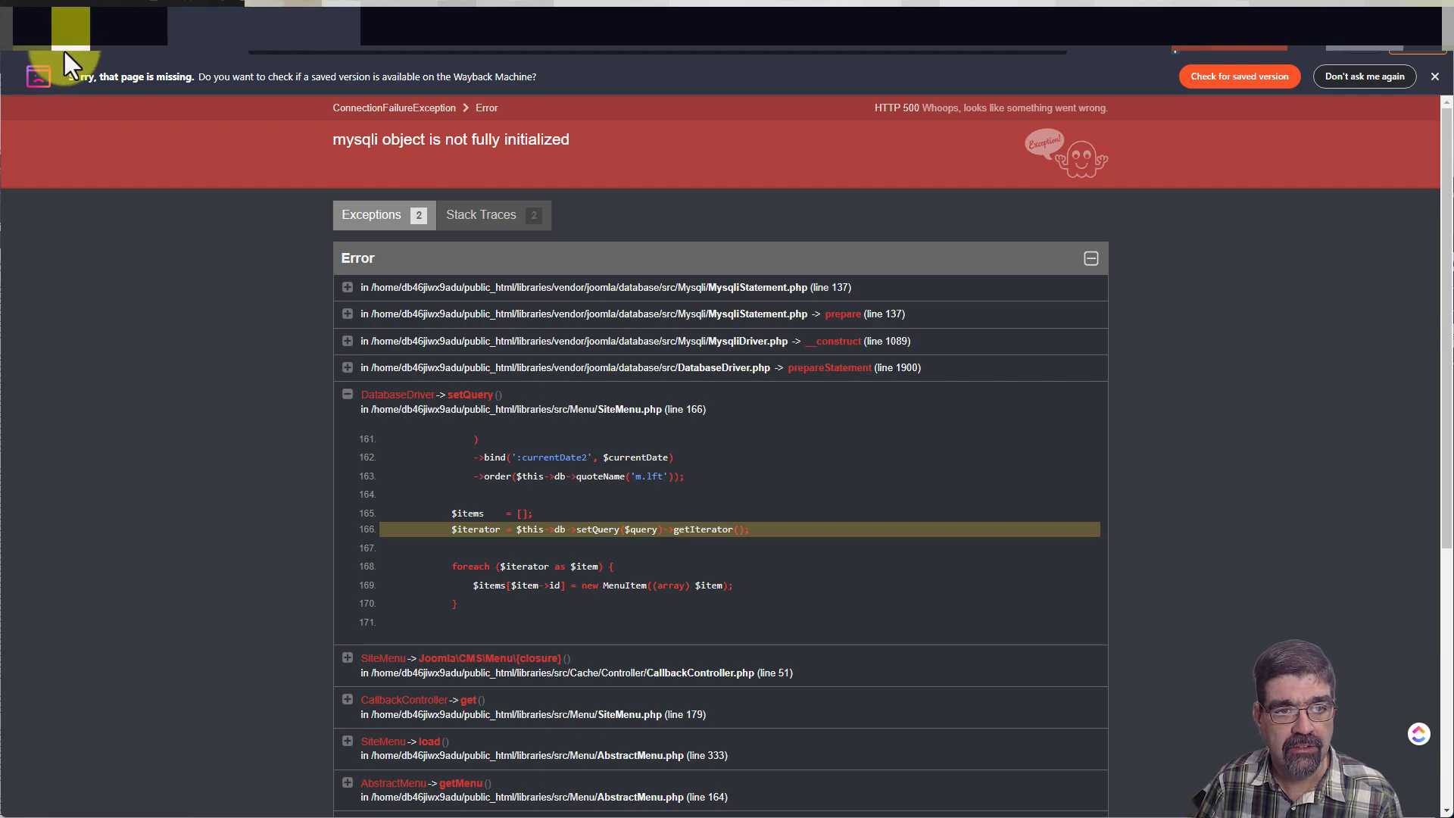
mouse_move(210, 522)
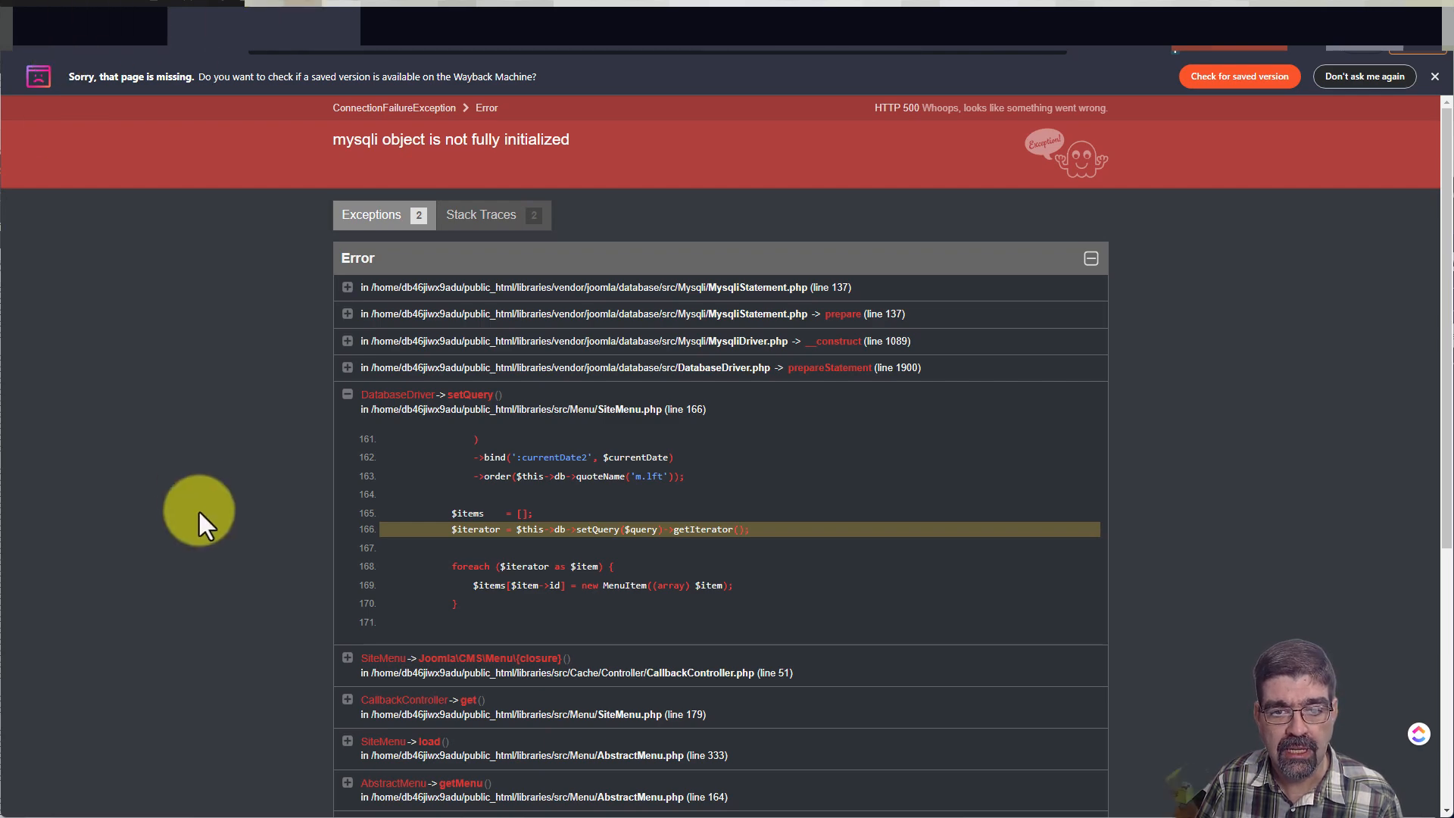